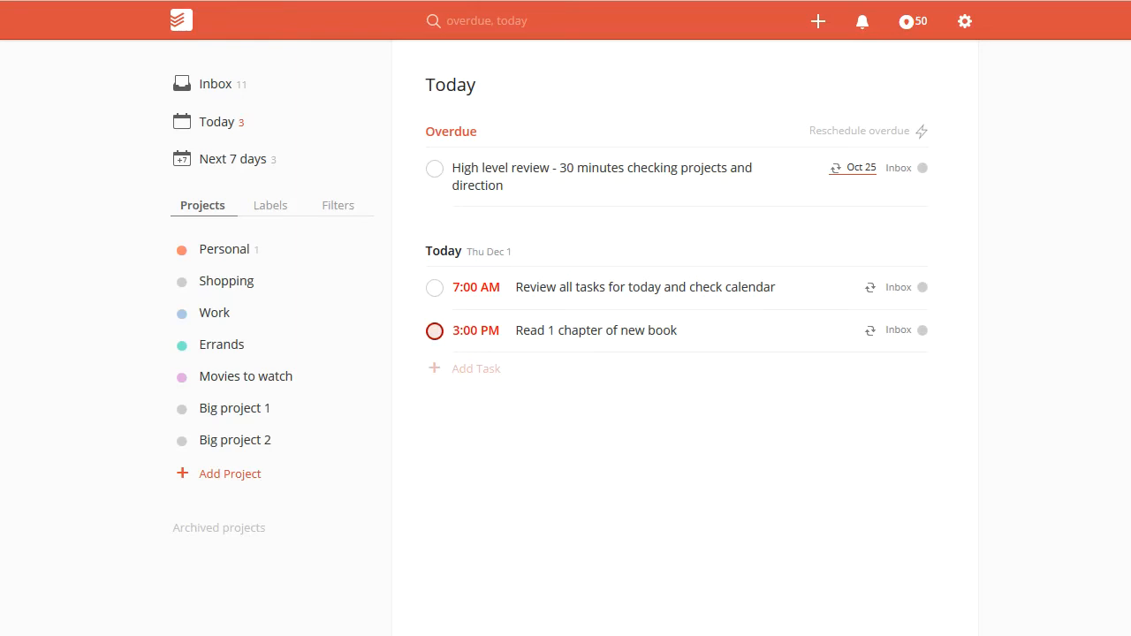
pyautogui.moveTo(354, 389)
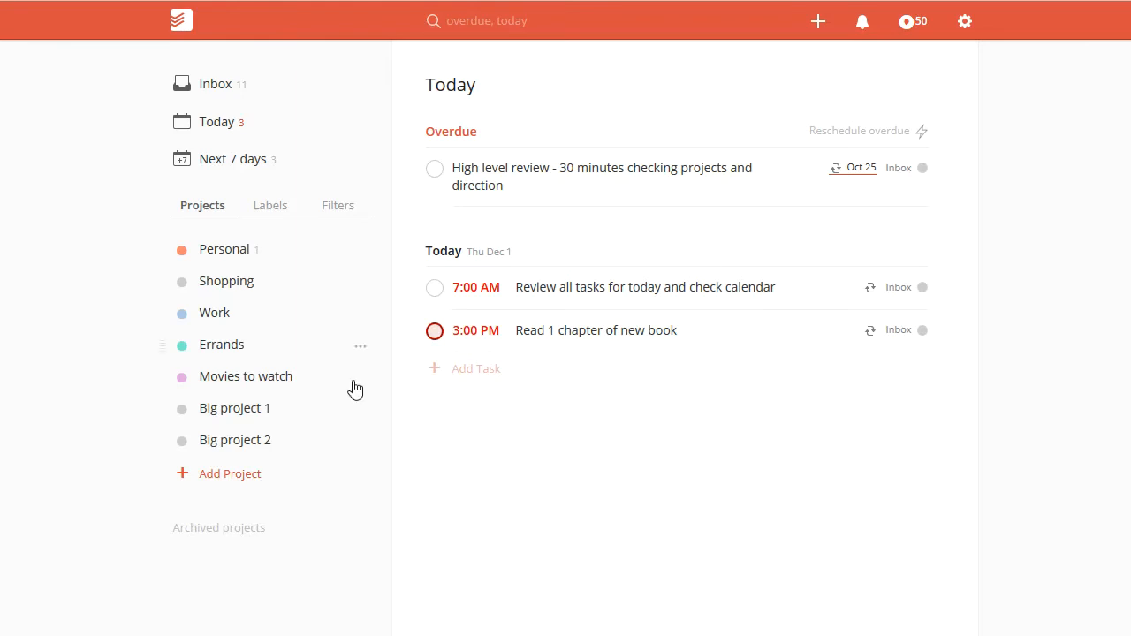
pyautogui.moveTo(852, 168)
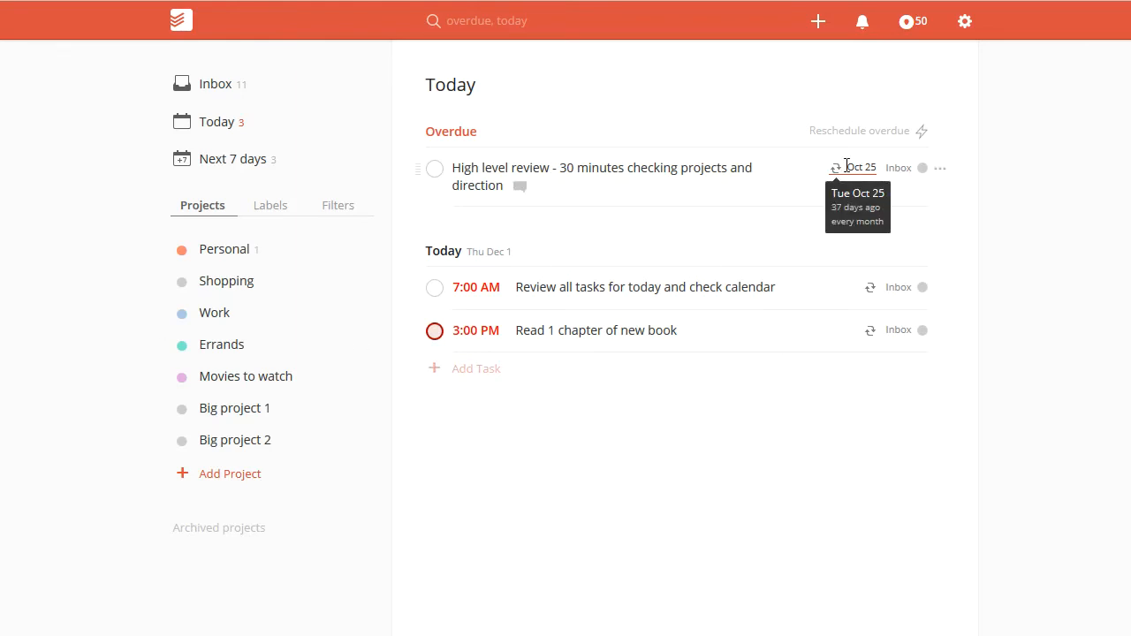
pyautogui.moveTo(735, 174)
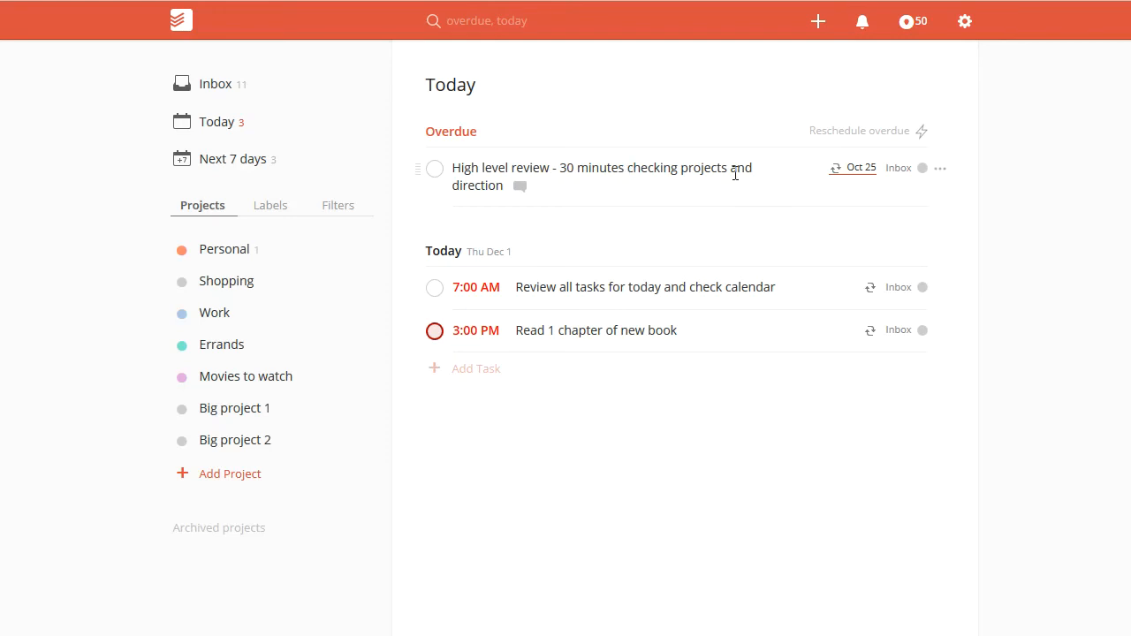
pyautogui.moveTo(863, 168)
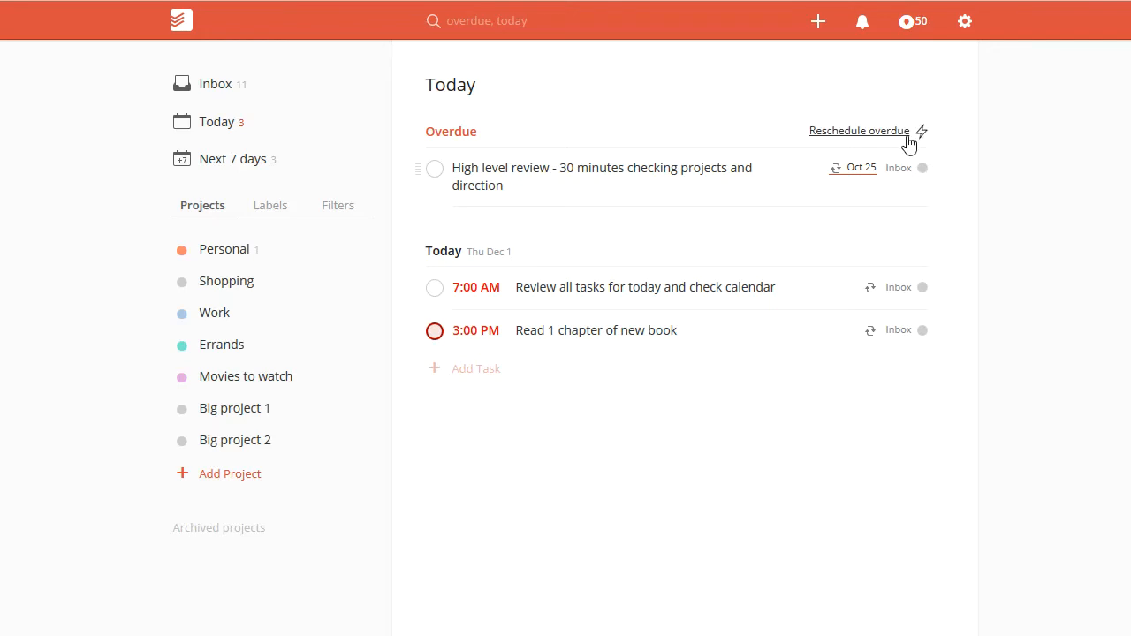
pyautogui.moveTo(894, 139)
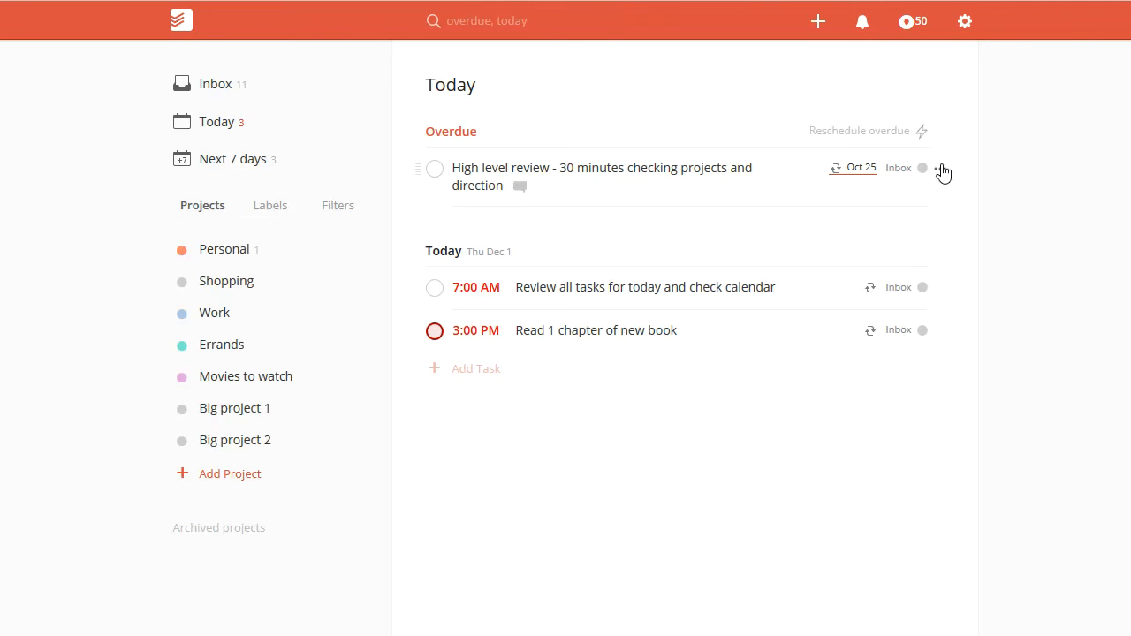
# Bring up the Smart Schedule introduction via 'Reschedule overdue' above the overdue review task.
pyautogui.click(944, 168)
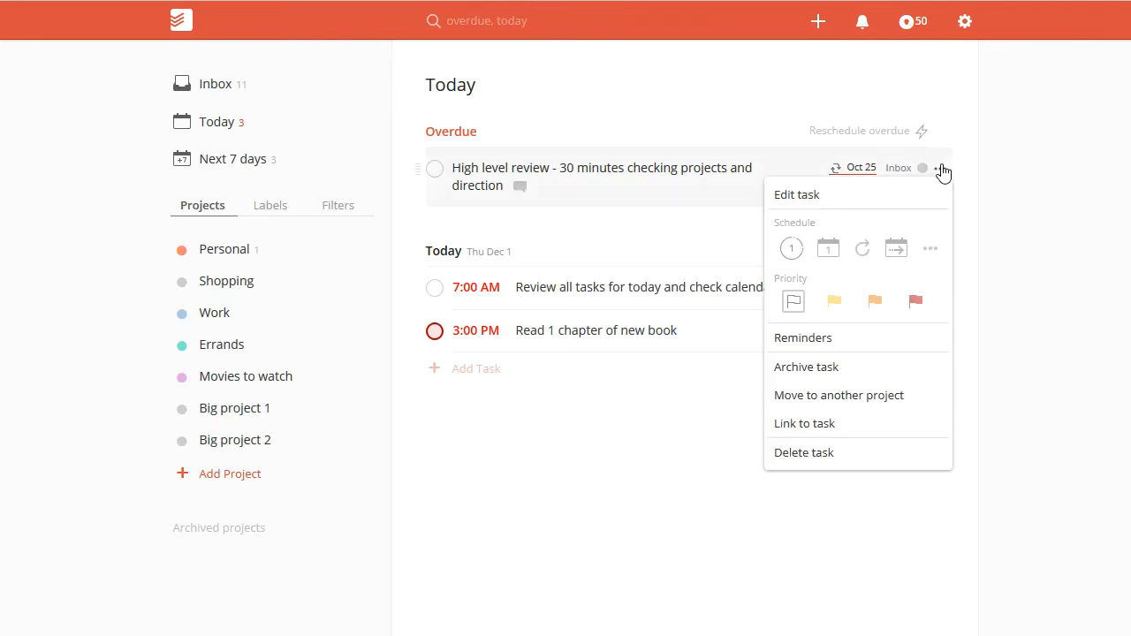
pyautogui.moveTo(792, 247)
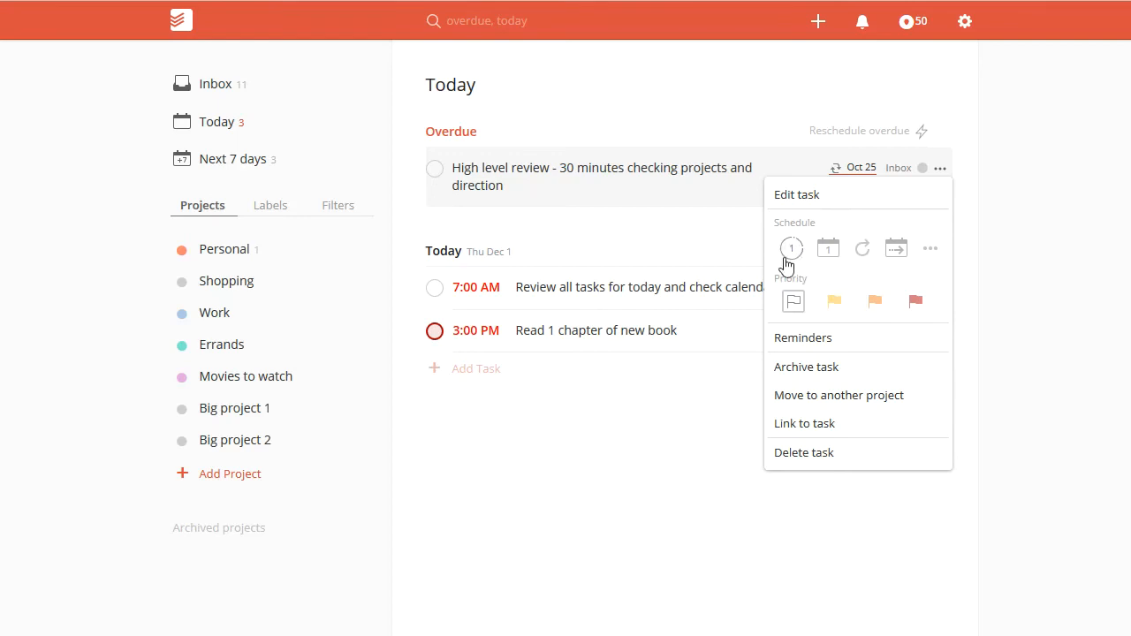
pyautogui.moveTo(792, 248)
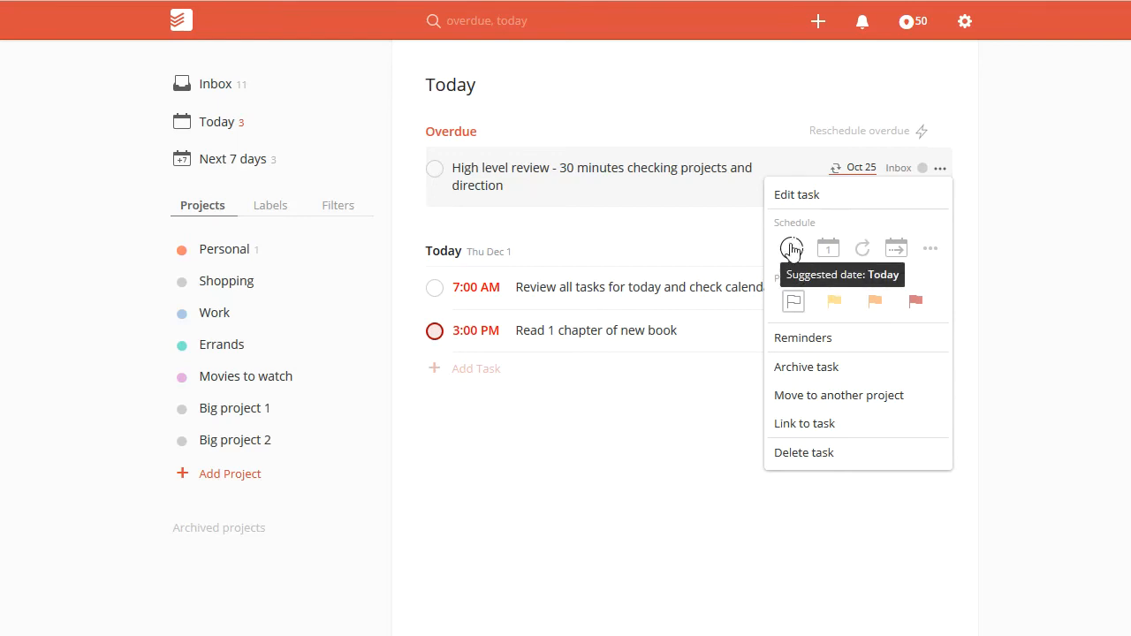
pyautogui.moveTo(863, 248)
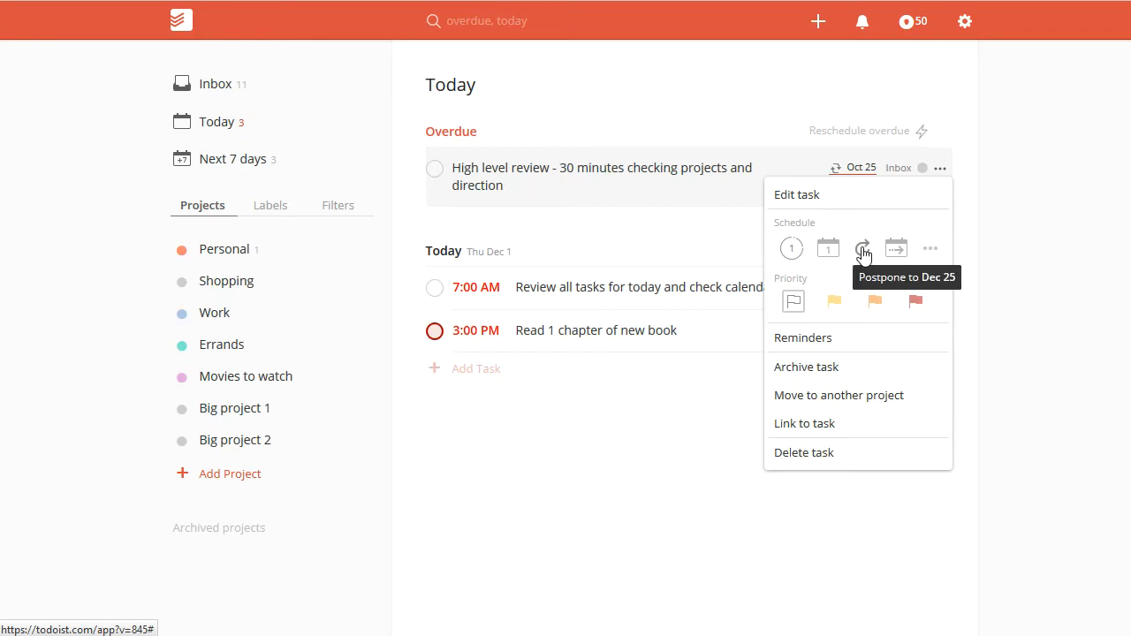
pyautogui.moveTo(930, 247)
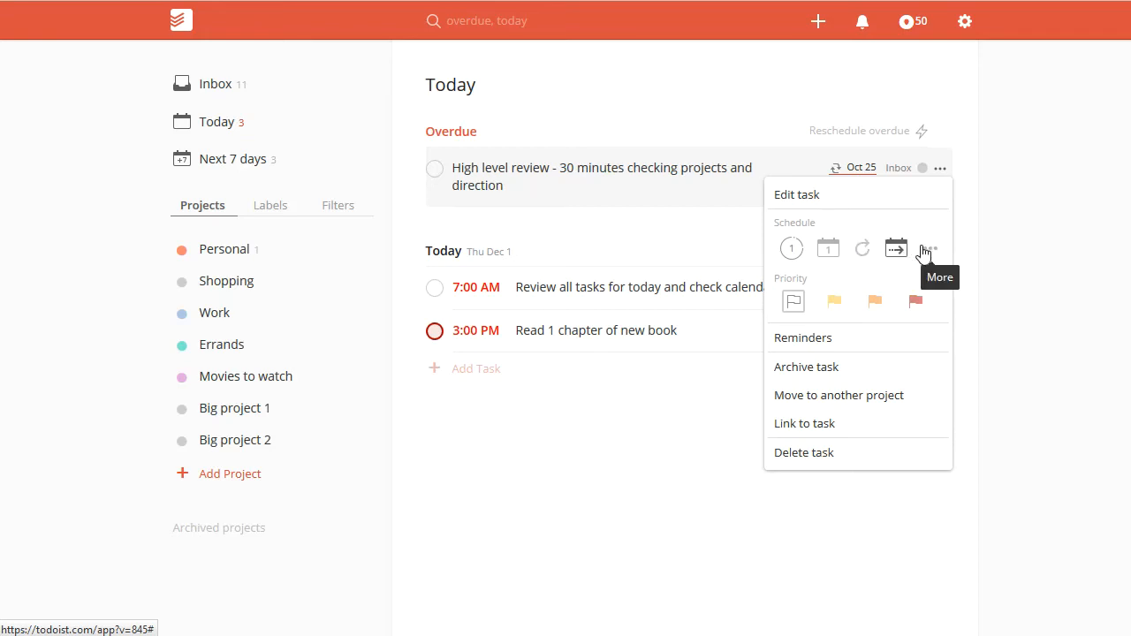
pyautogui.moveTo(792, 247)
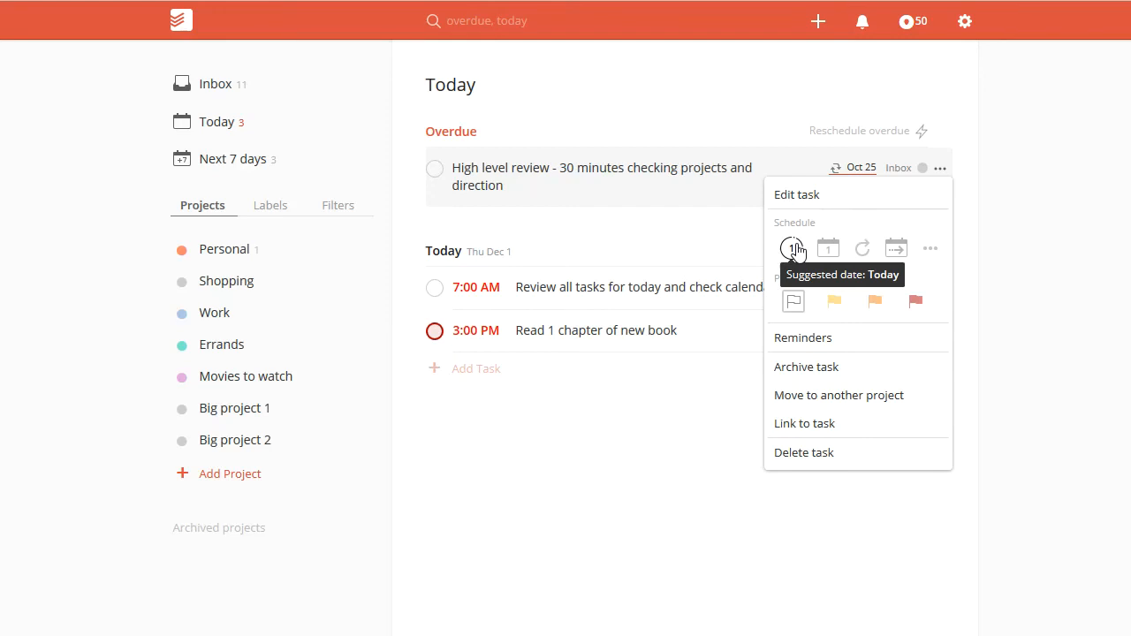
pyautogui.moveTo(980, 198)
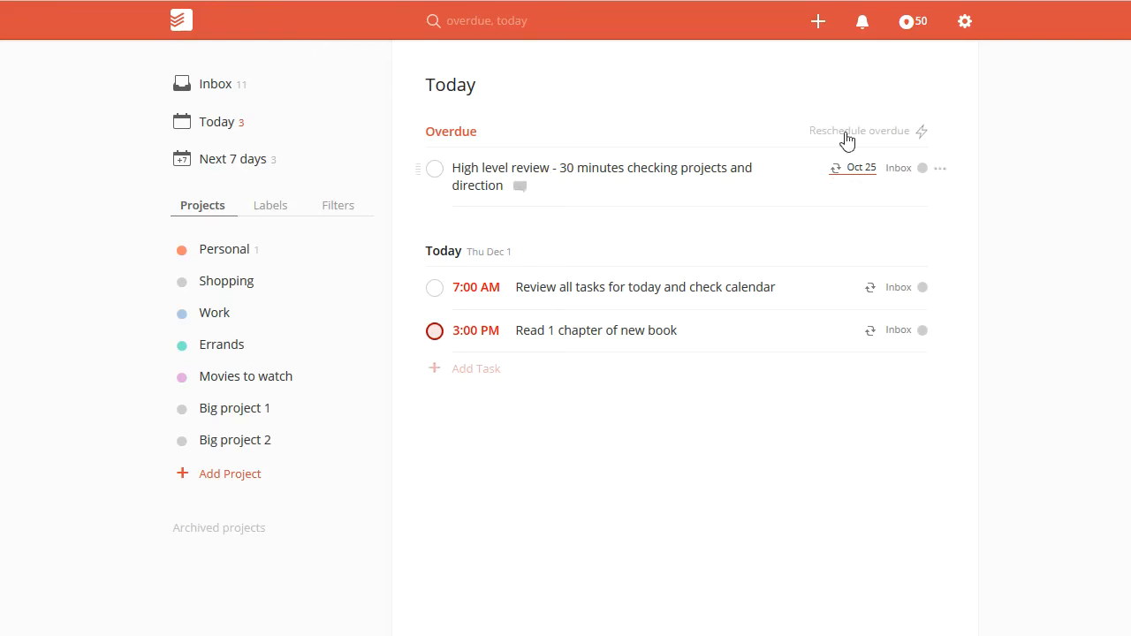
pyautogui.moveTo(944, 168)
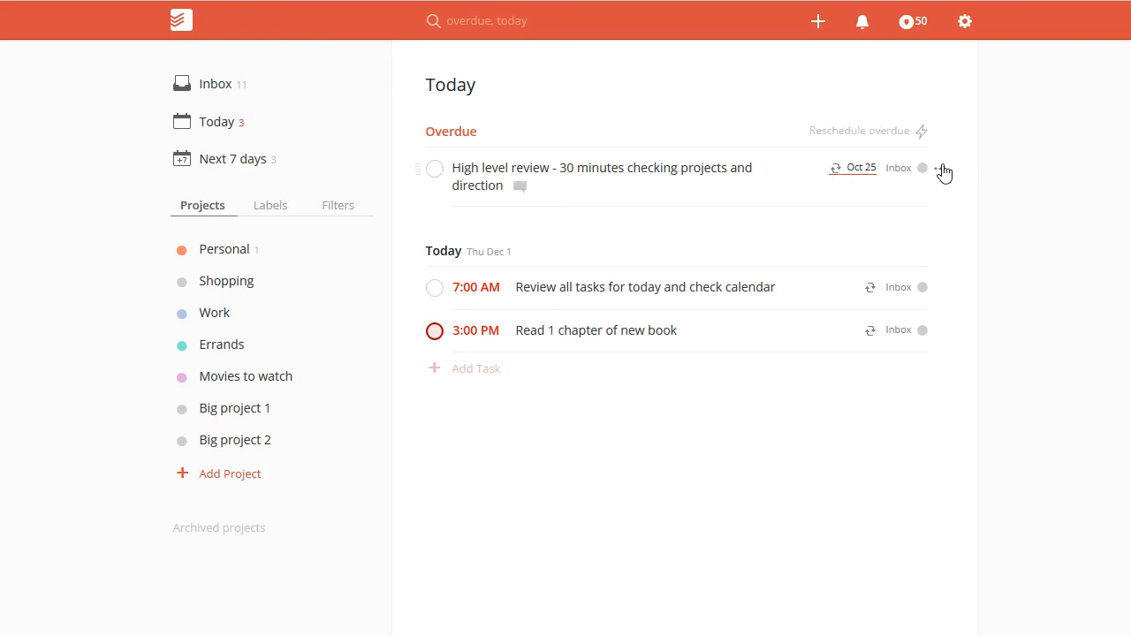
pyautogui.click(941, 168)
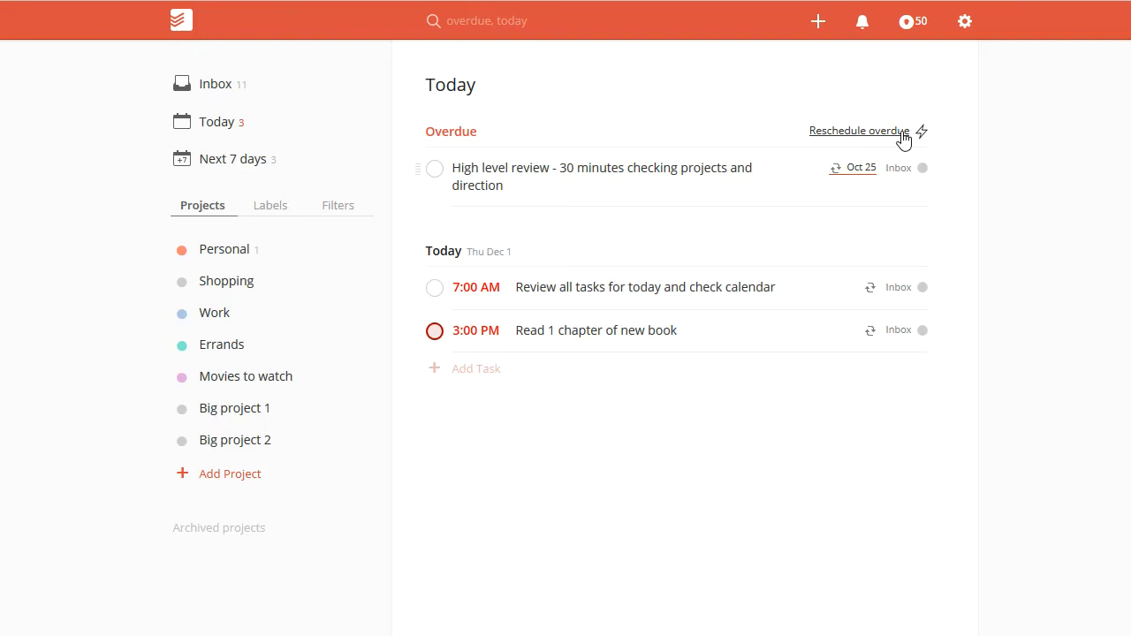
pyautogui.click(923, 130)
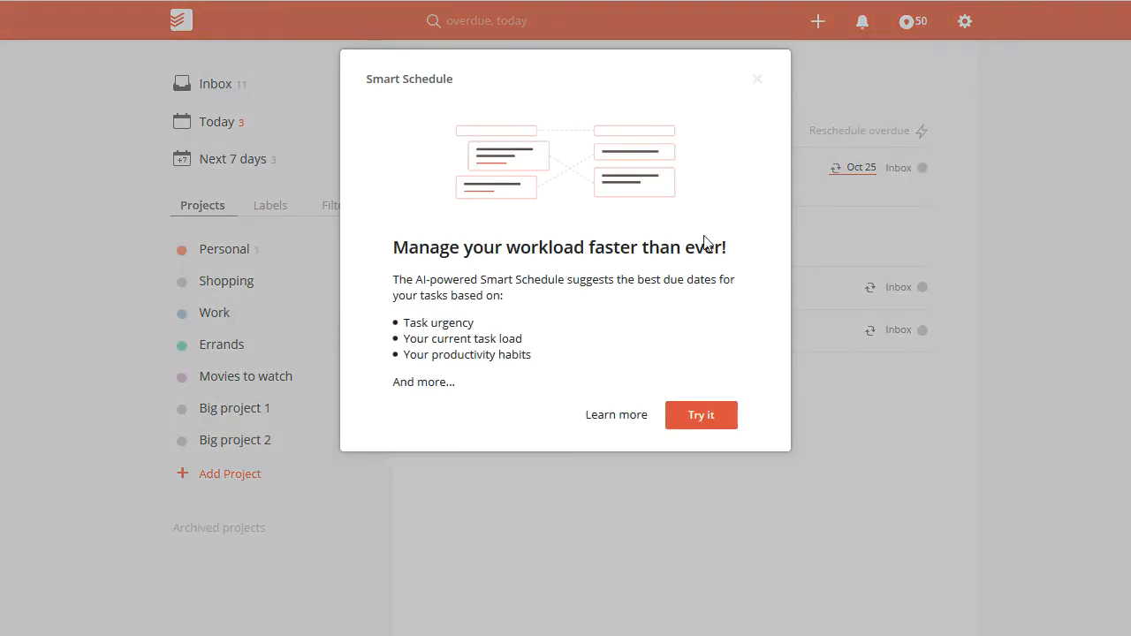
pyautogui.moveTo(491, 315)
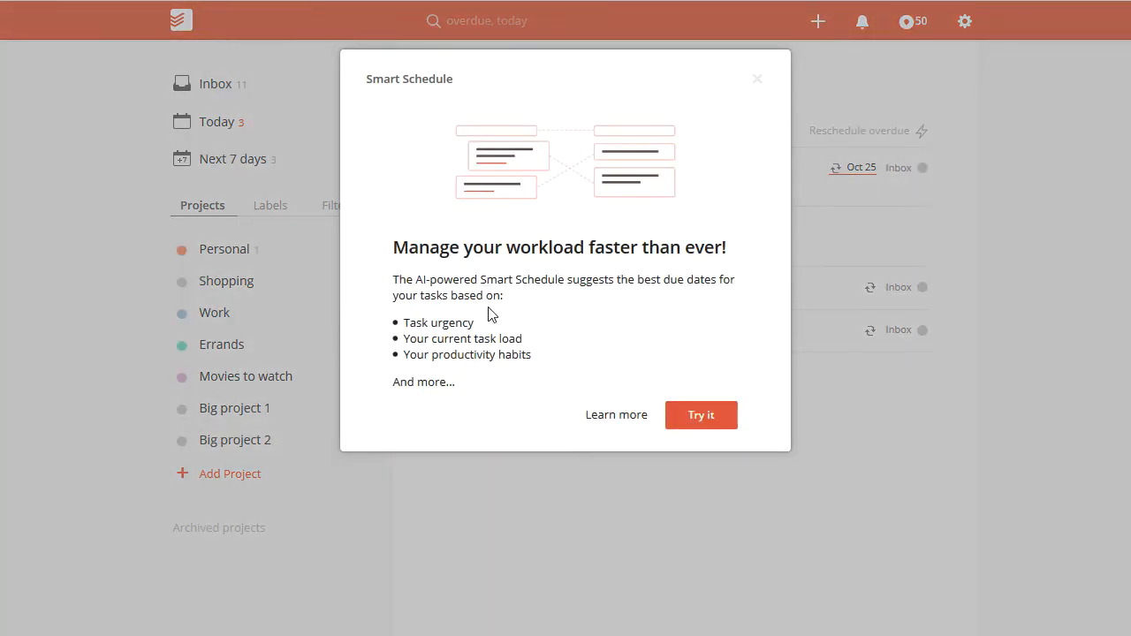
pyautogui.moveTo(700, 416)
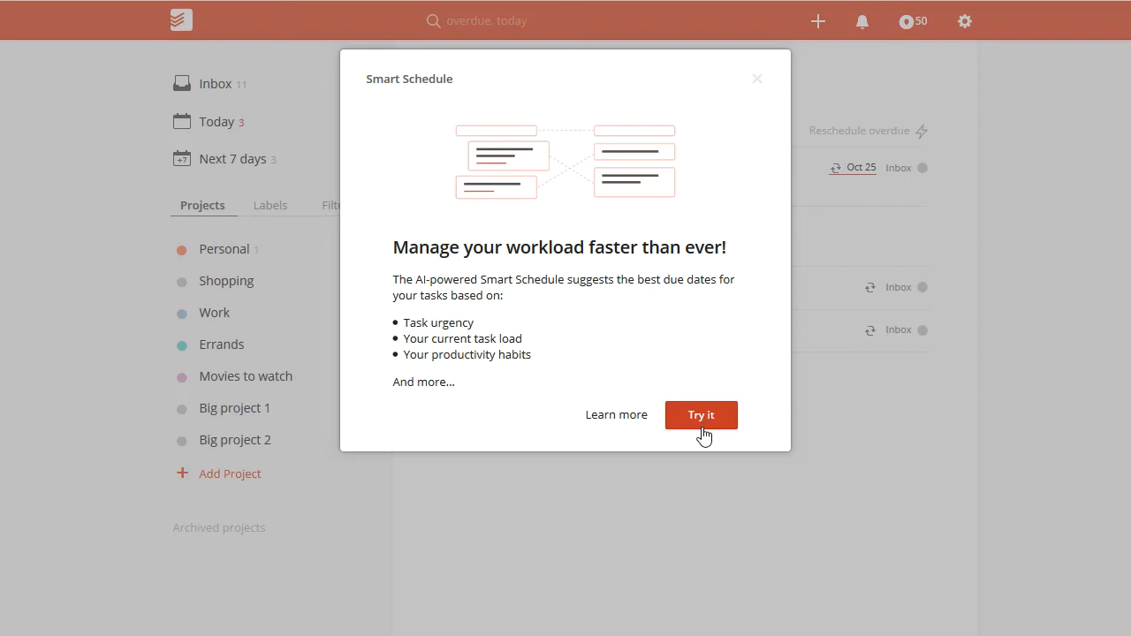
pyautogui.moveTo(759, 79)
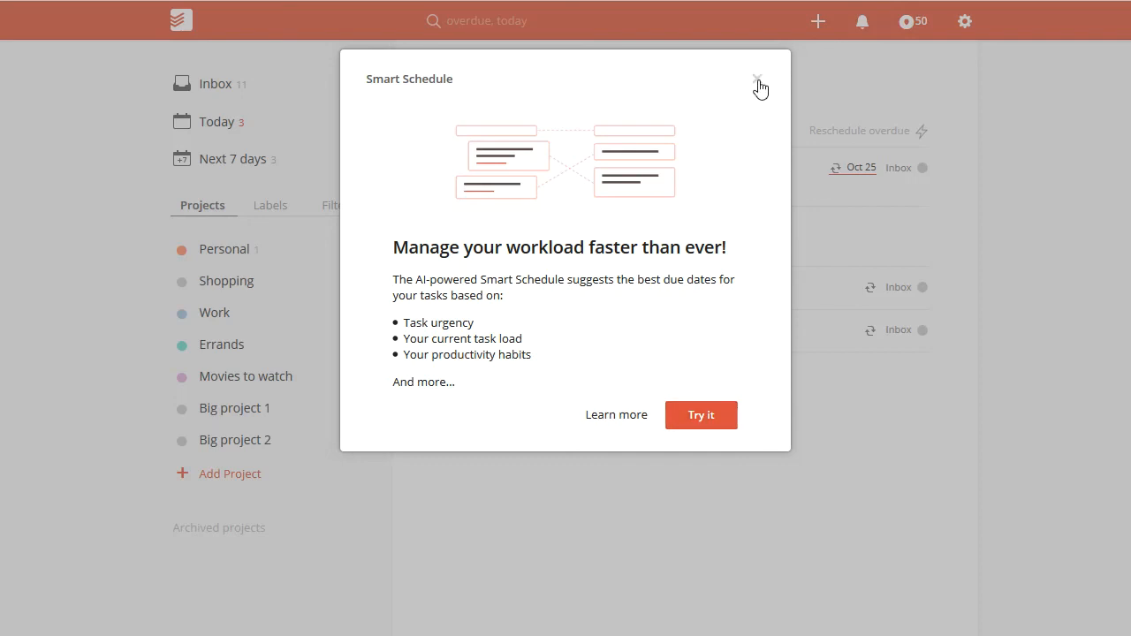
# Dismiss the Smart Schedule dialog, returning to Today with the review task still overdue from Oct 25.
pyautogui.click(759, 80)
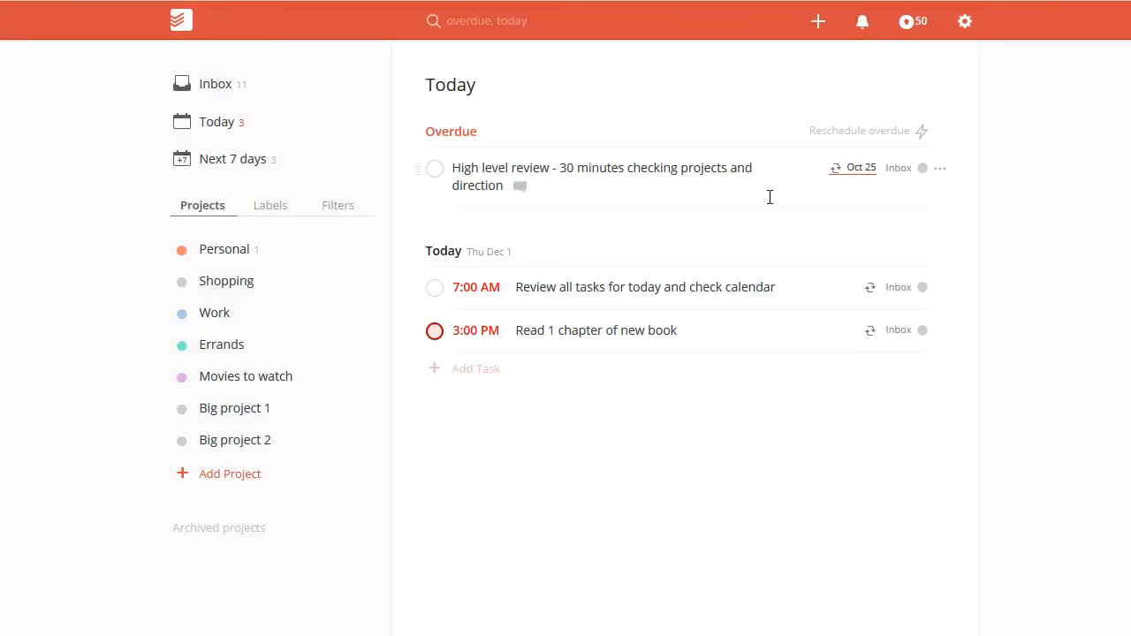
# Reopen the overdue review task's ··· menu showing Today, Postpone (Dec 25) and Next week choices.
pyautogui.click(940, 168)
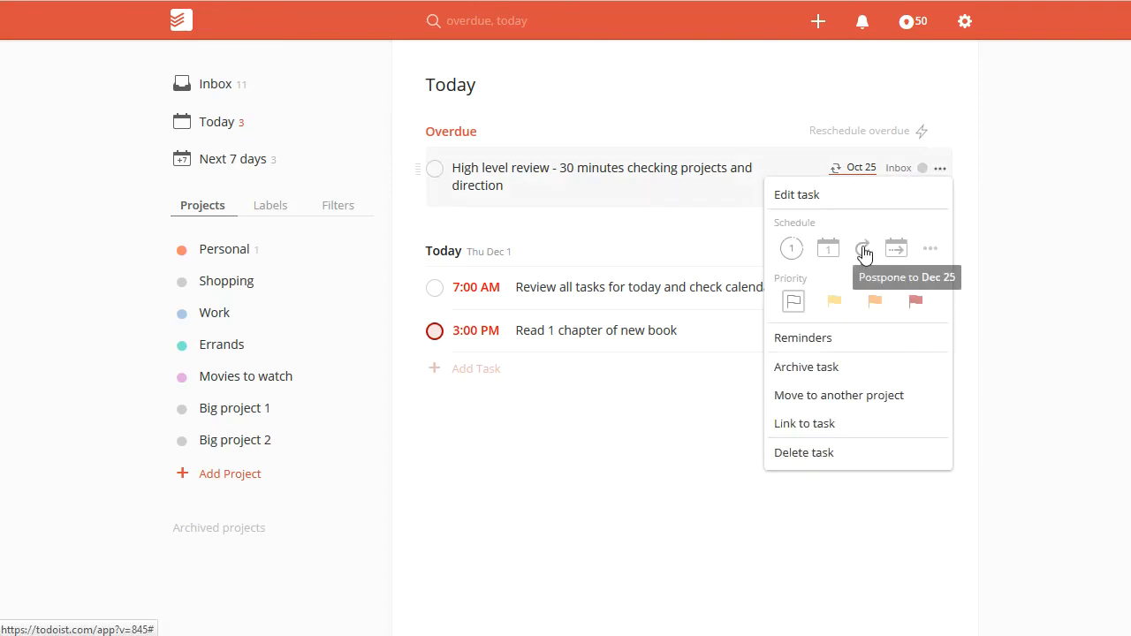
pyautogui.moveTo(895, 248)
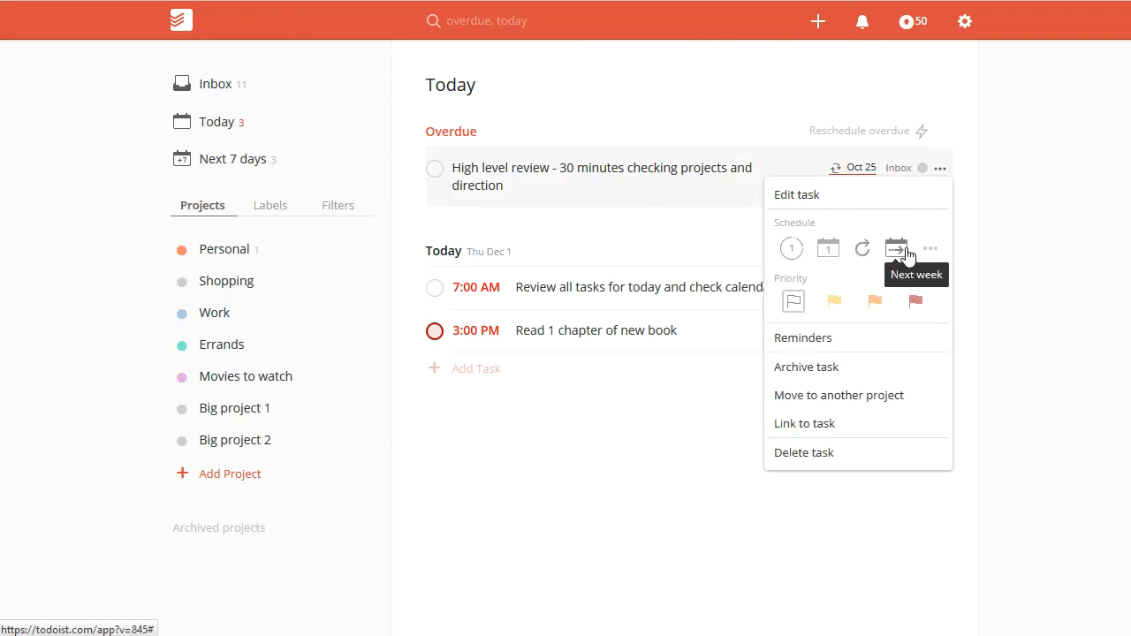
pyautogui.moveTo(962, 216)
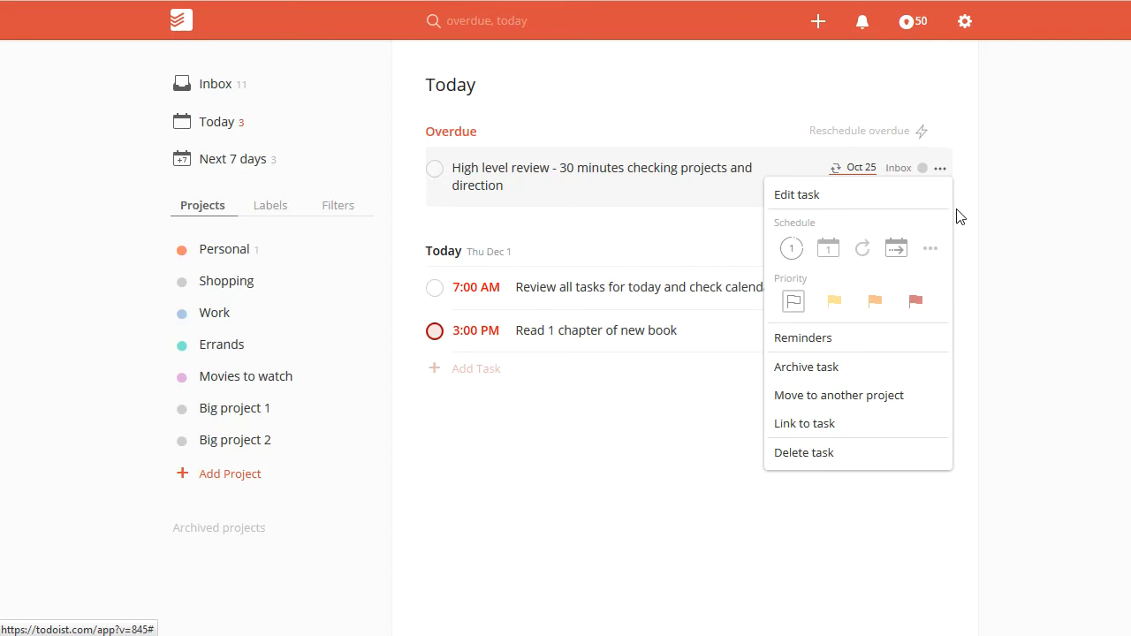
pyautogui.moveTo(829, 247)
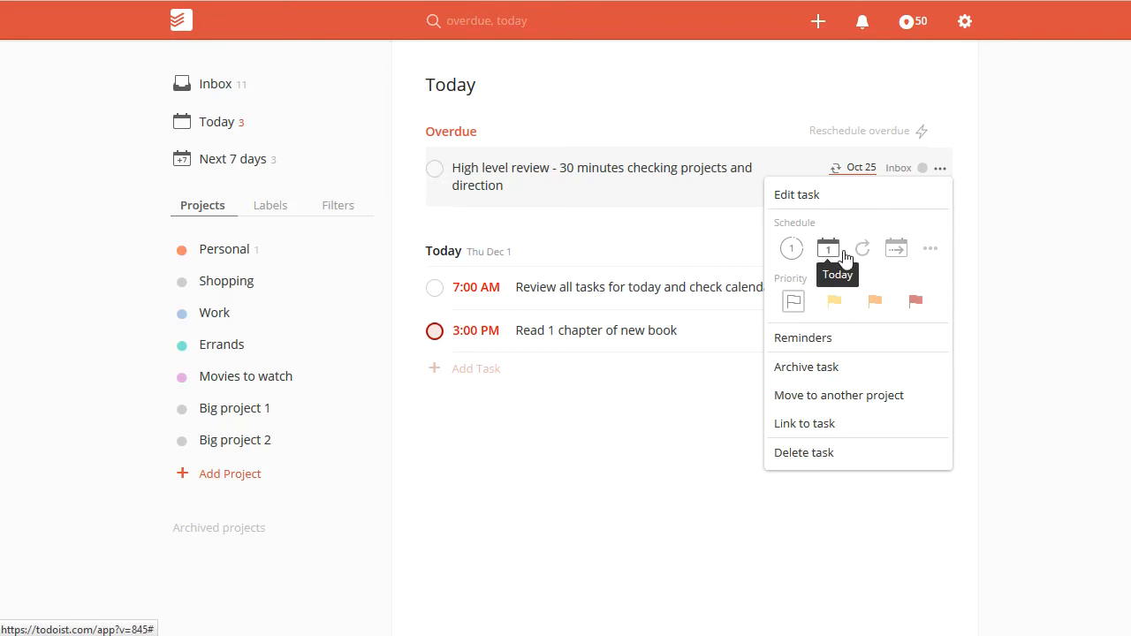
pyautogui.moveTo(842, 257)
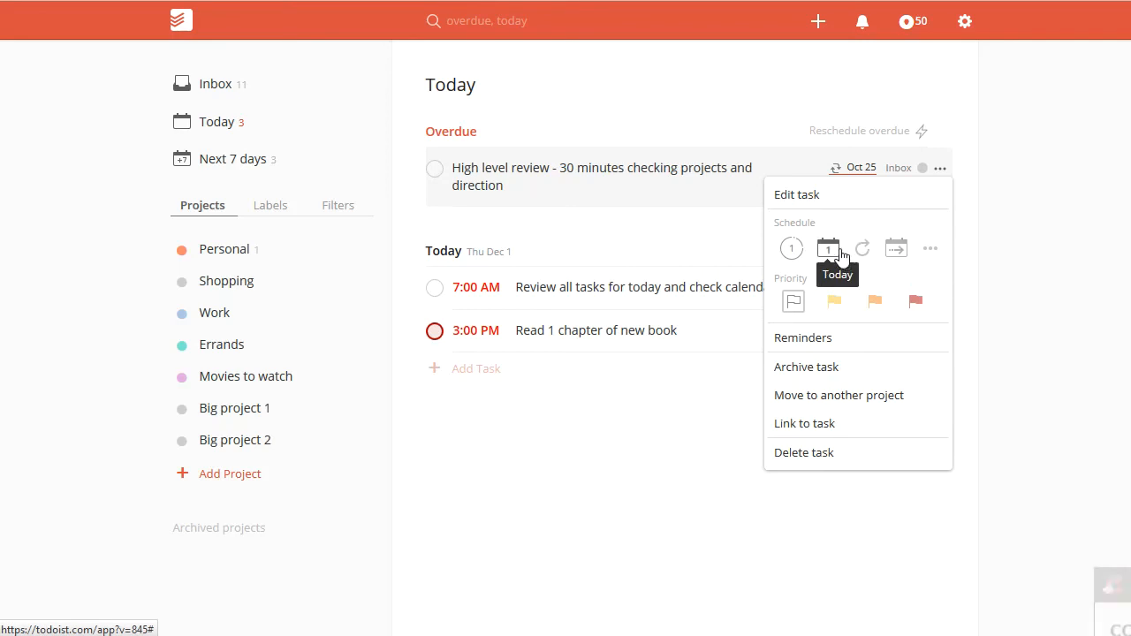
pyautogui.moveTo(863, 247)
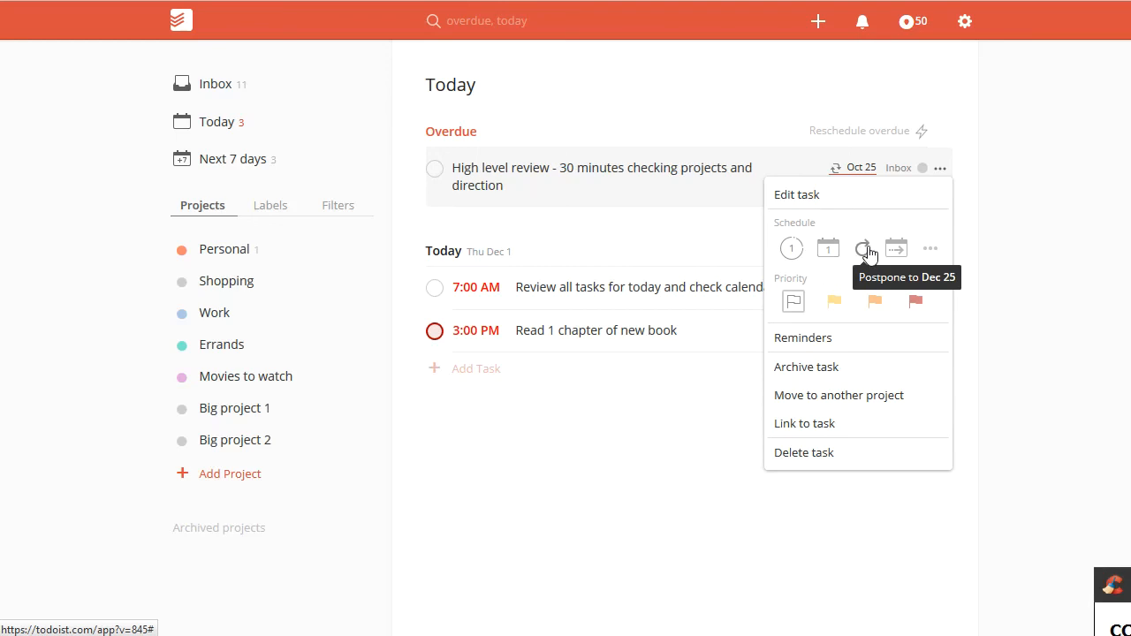